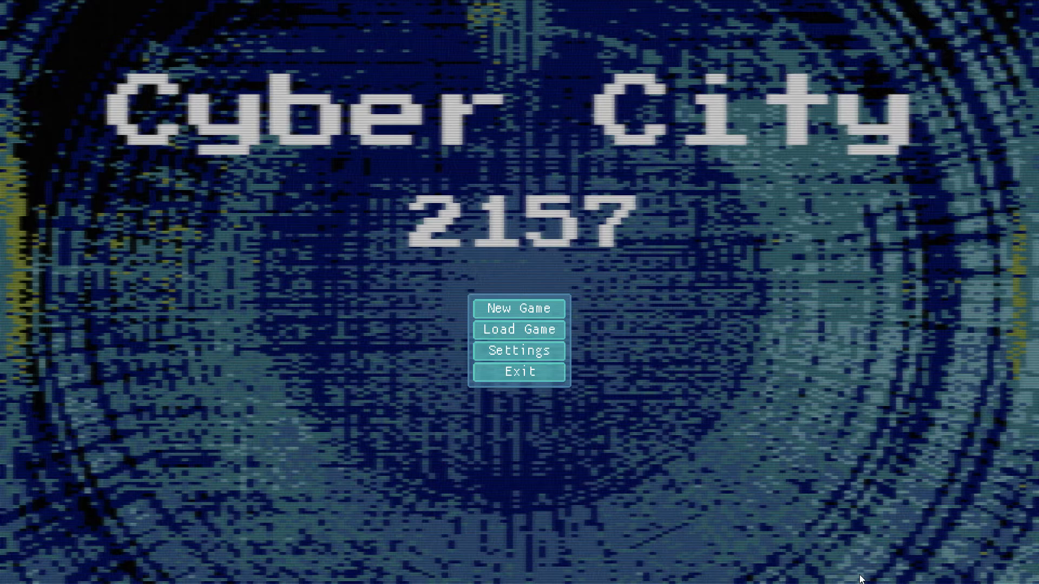
# Start a New Game from the title menu, opening on the launch-pad scene
pyautogui.click(518, 309)
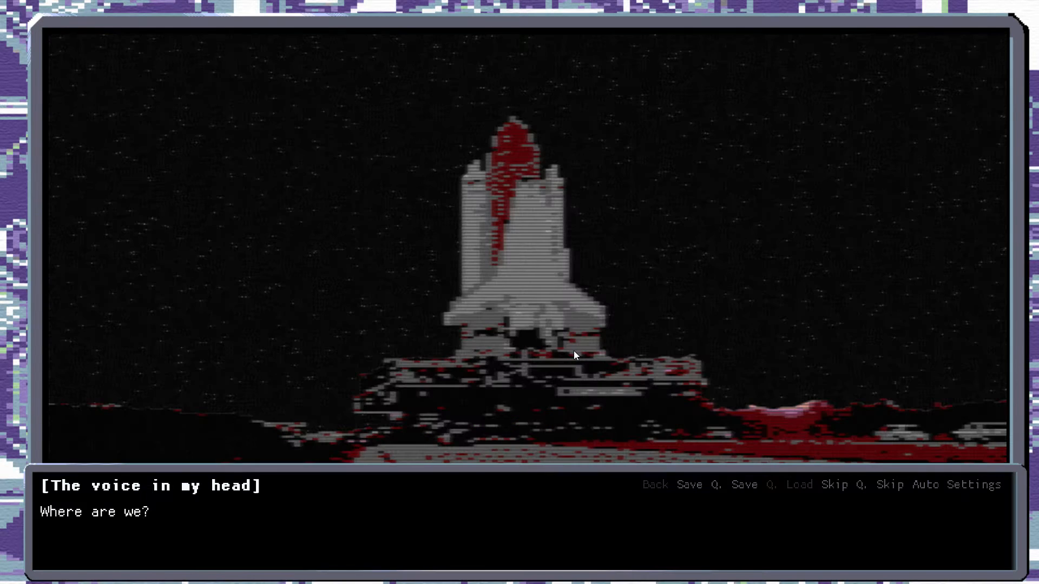
pyautogui.moveTo(237, 181)
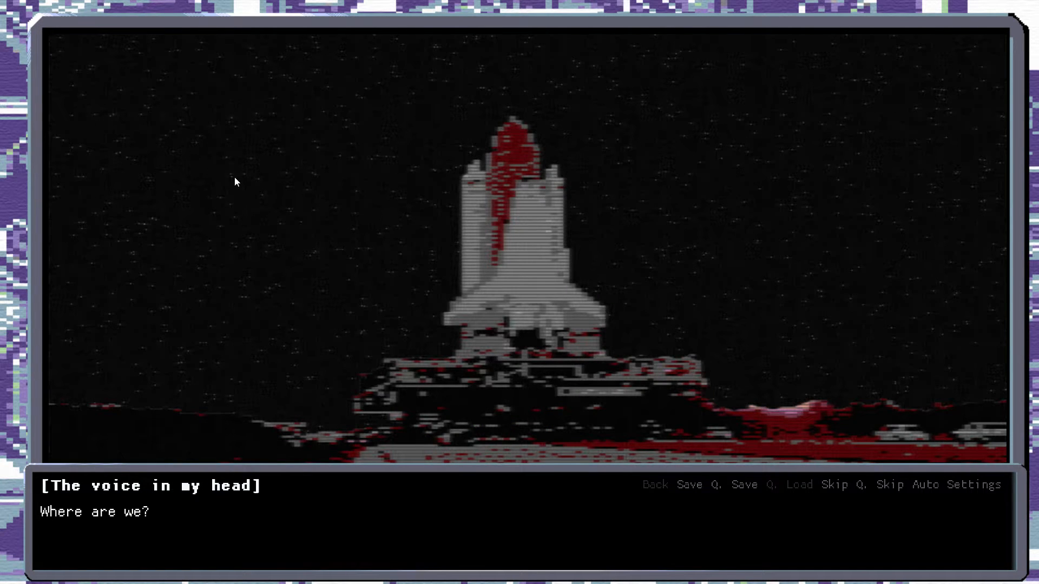
pyautogui.moveTo(464, 286)
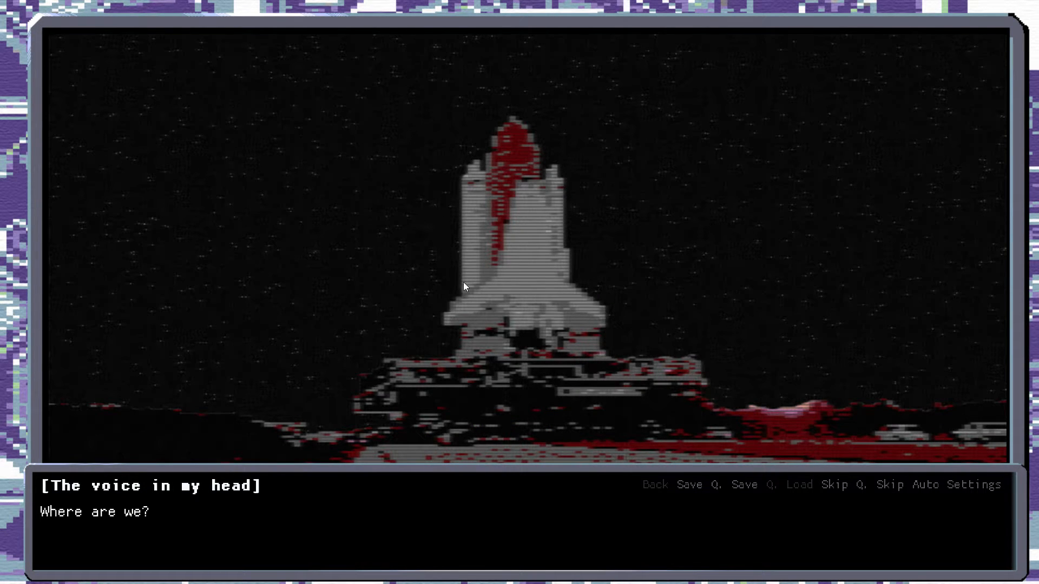
pyautogui.moveTo(481, 246)
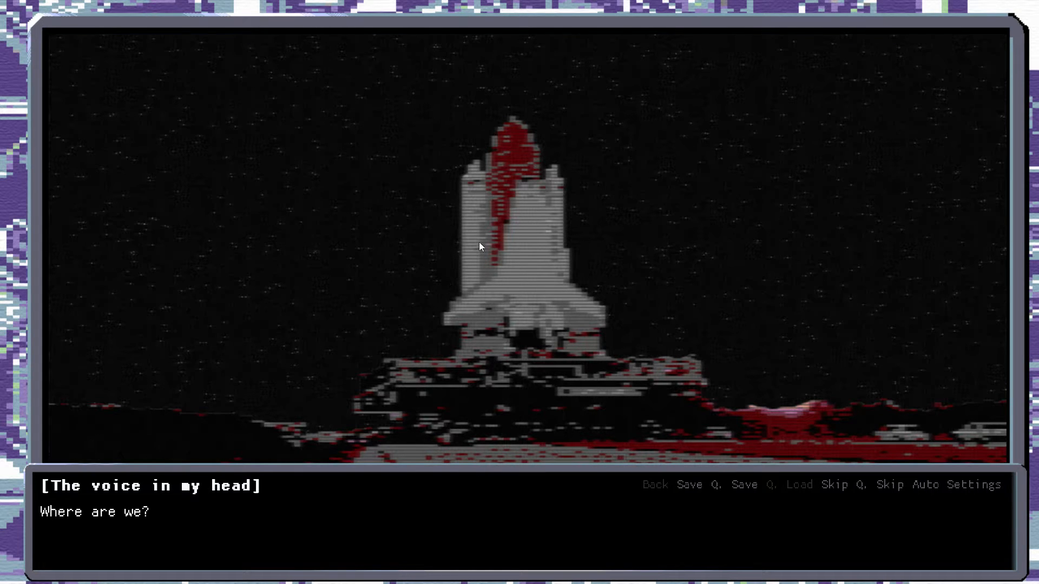
pyautogui.moveTo(554, 482)
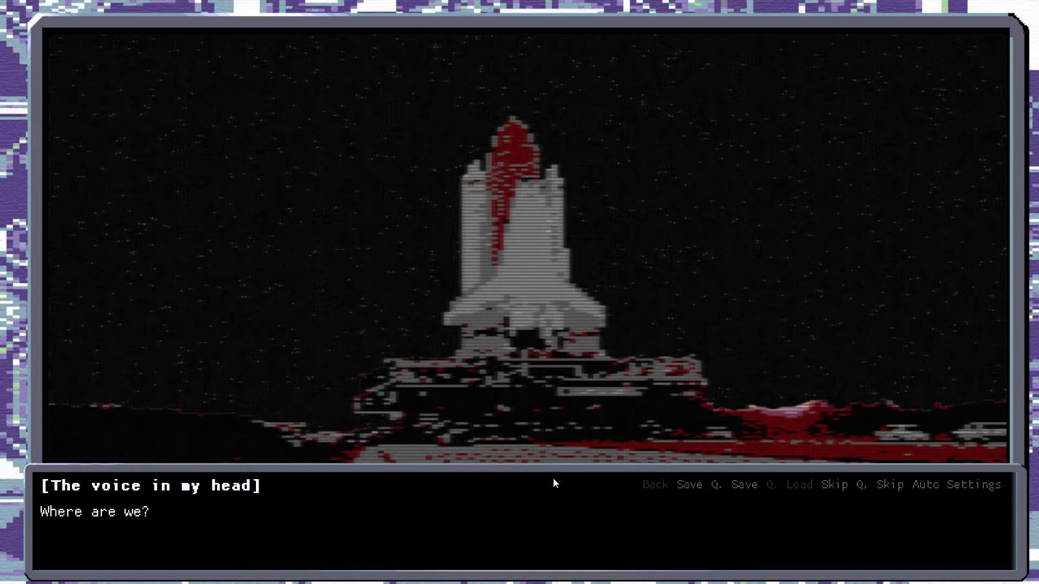
pyautogui.moveTo(47, 492)
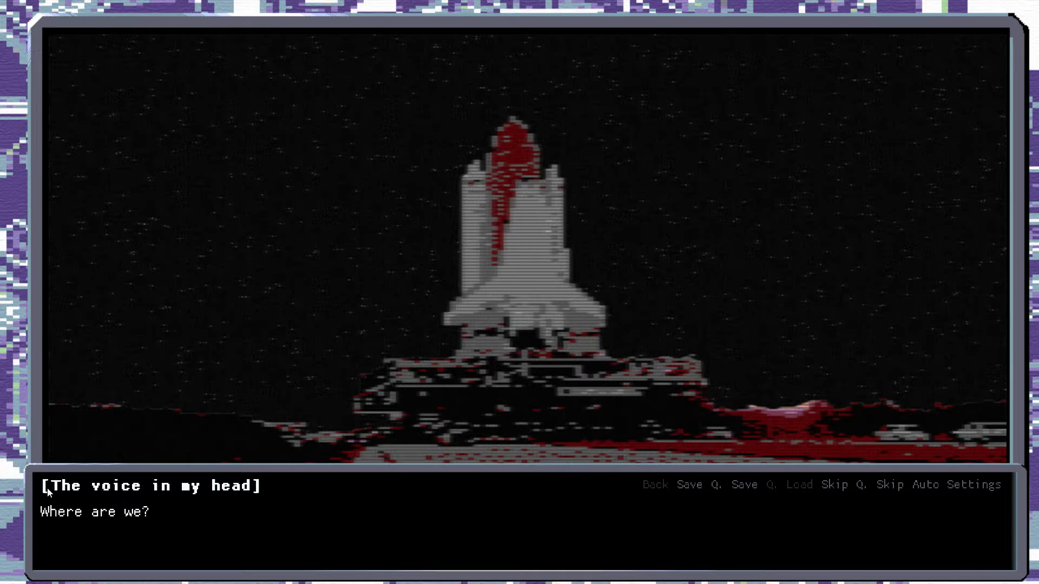
pyautogui.moveTo(651, 561)
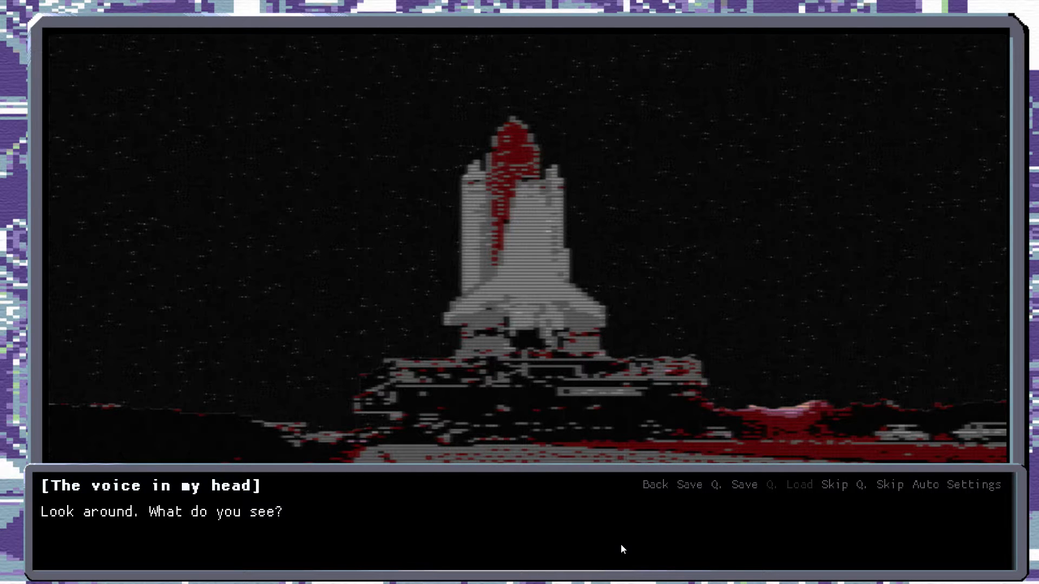
pyautogui.moveTo(325, 457)
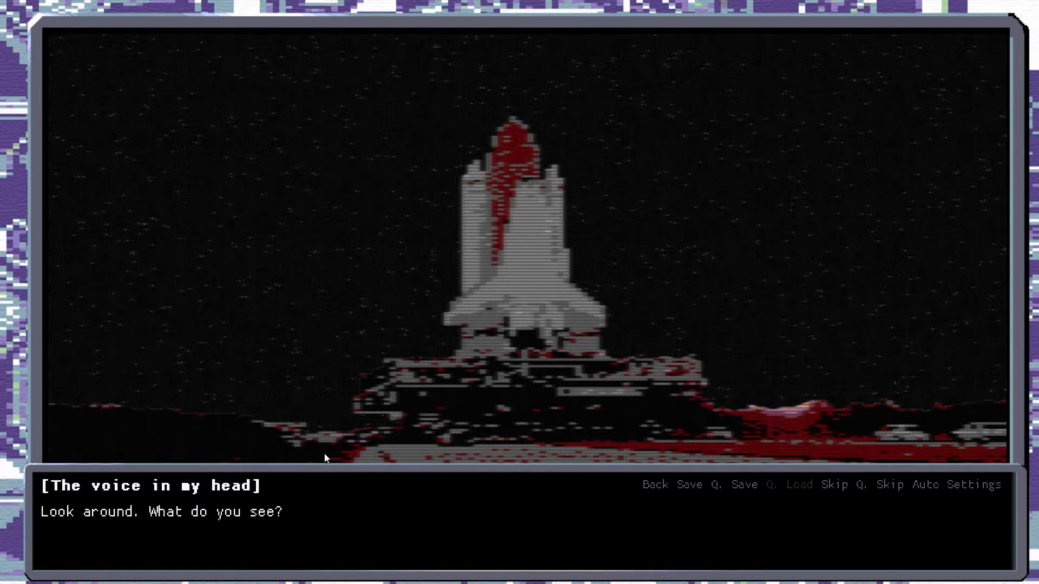
pyautogui.moveTo(334, 464)
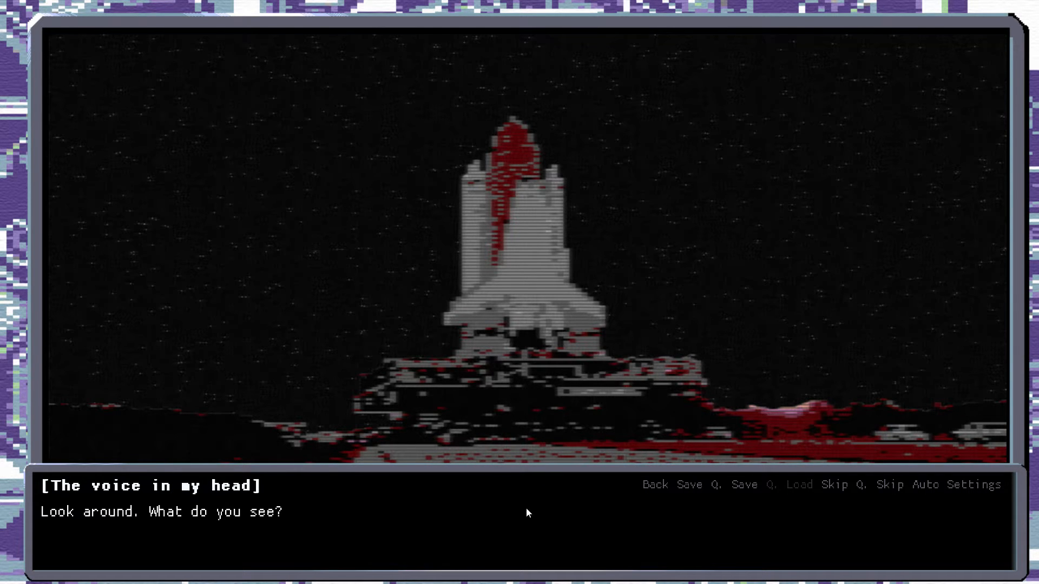
pyautogui.moveTo(642, 541)
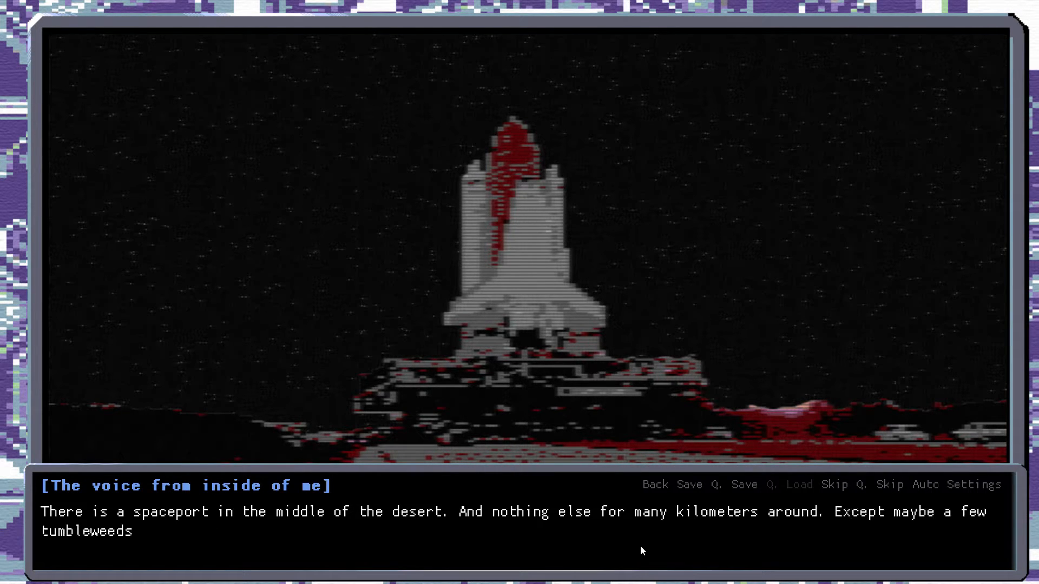
# Advance past the desert spaceport lines until the voice agrees to come along
pyautogui.click(640, 550)
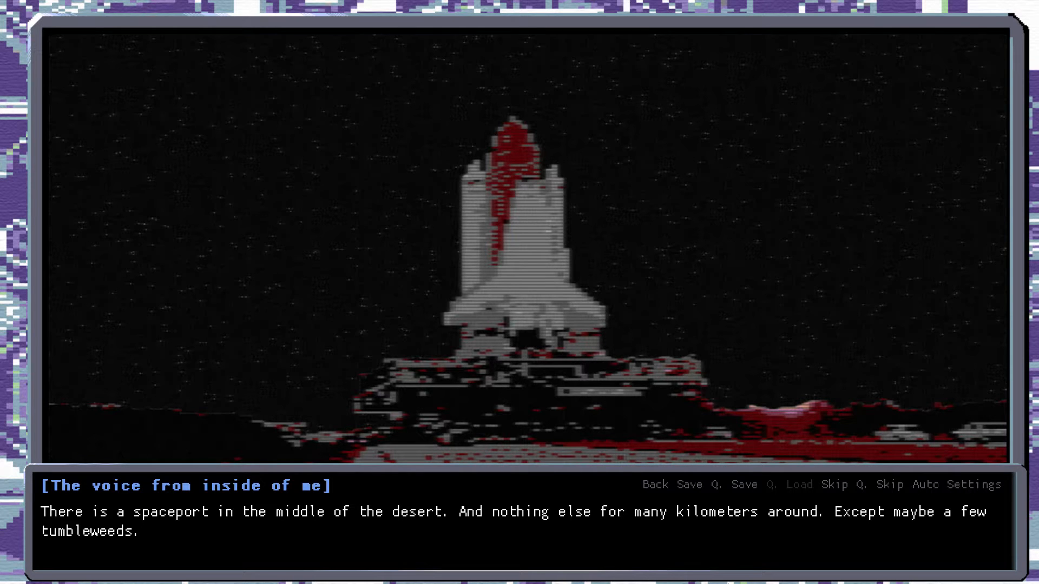
pyautogui.moveTo(529, 554)
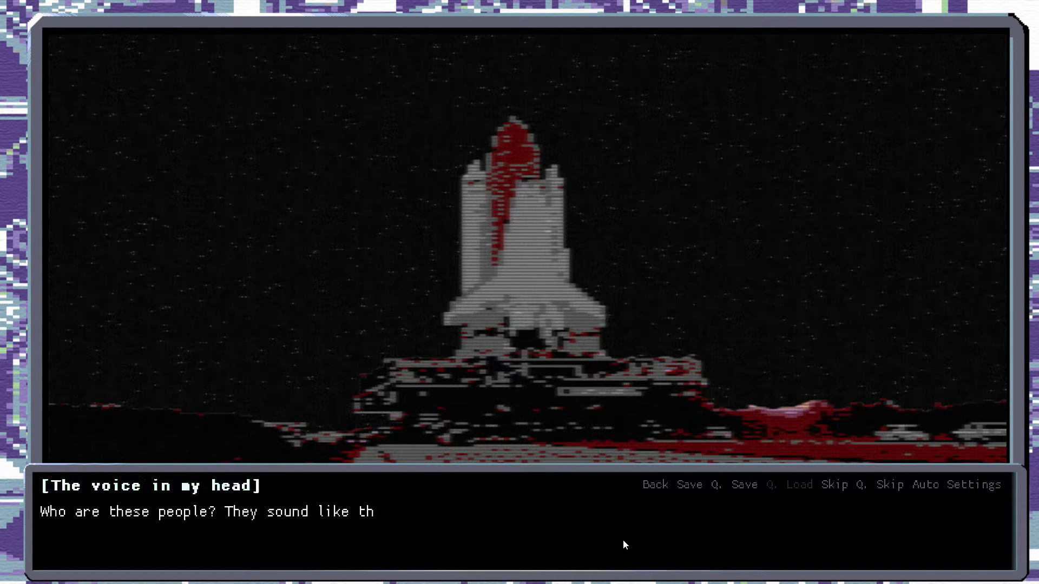
pyautogui.click(623, 543)
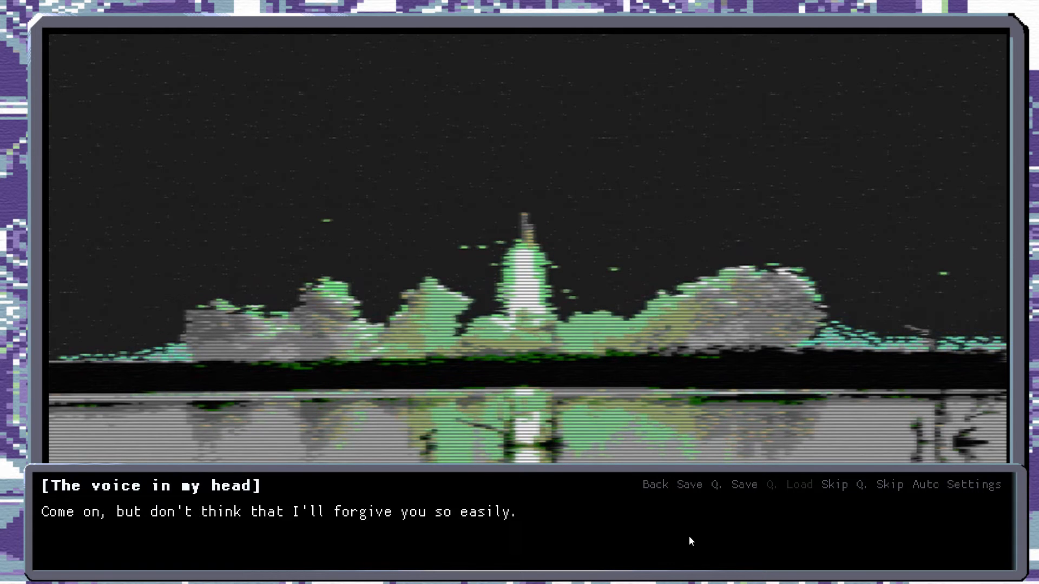
pyautogui.moveTo(103, 523)
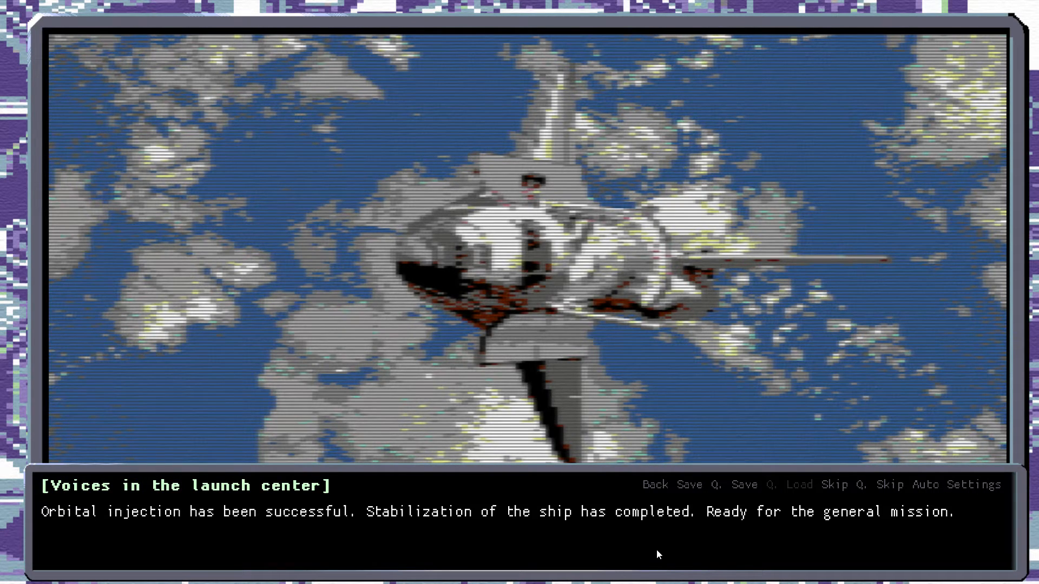
pyautogui.moveTo(629, 540)
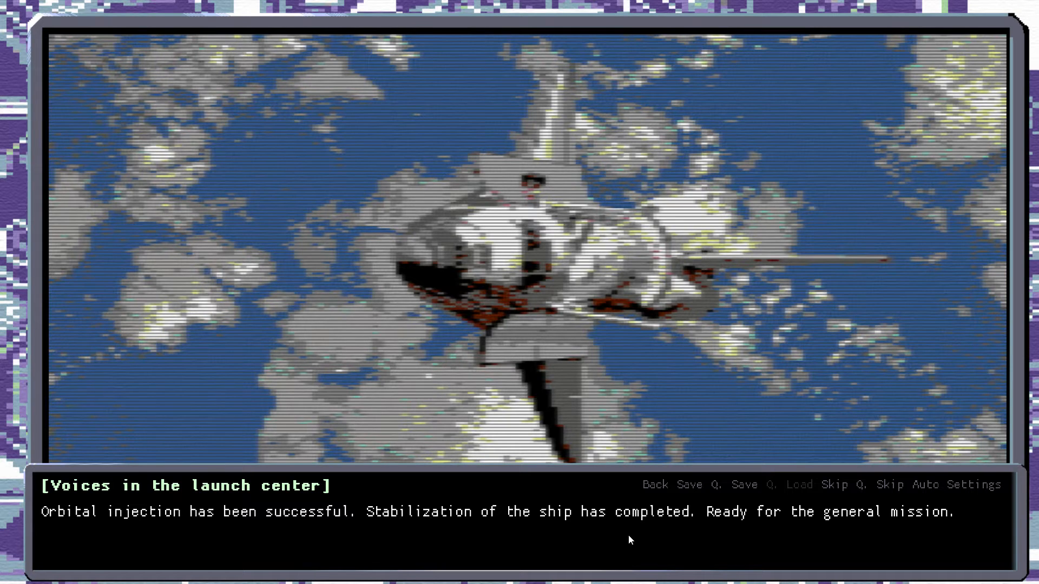
pyautogui.moveTo(778, 538)
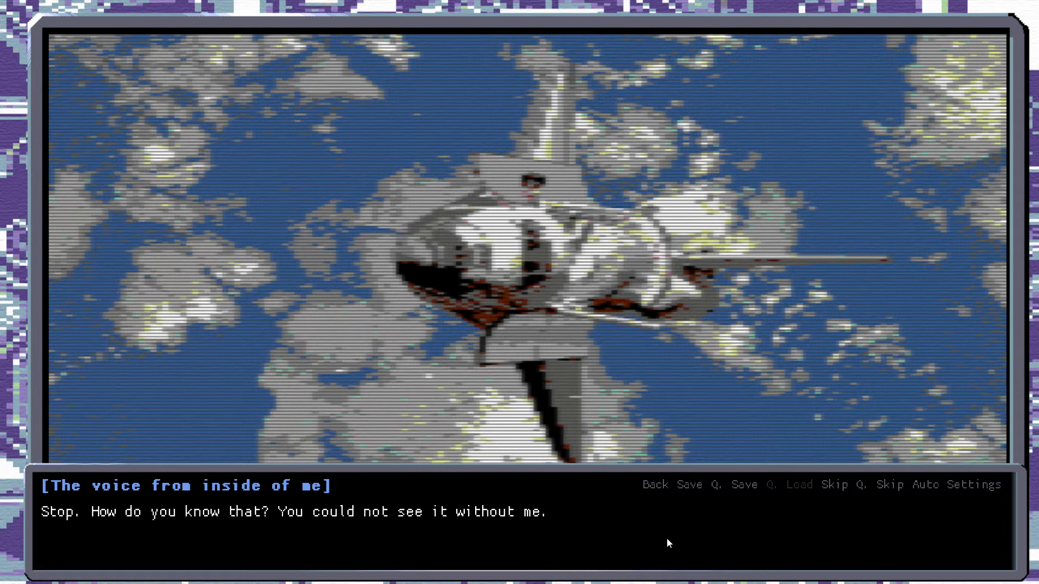
pyautogui.moveTo(403, 526)
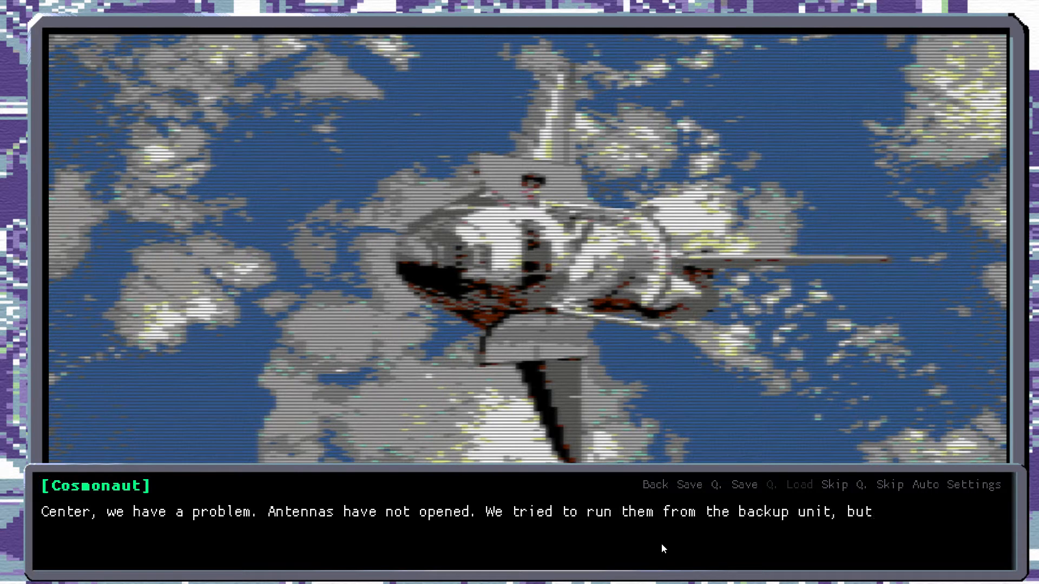
# Continue past the cosmonaut's unopened-antennas report into the spacewalk scene
pyautogui.click(659, 548)
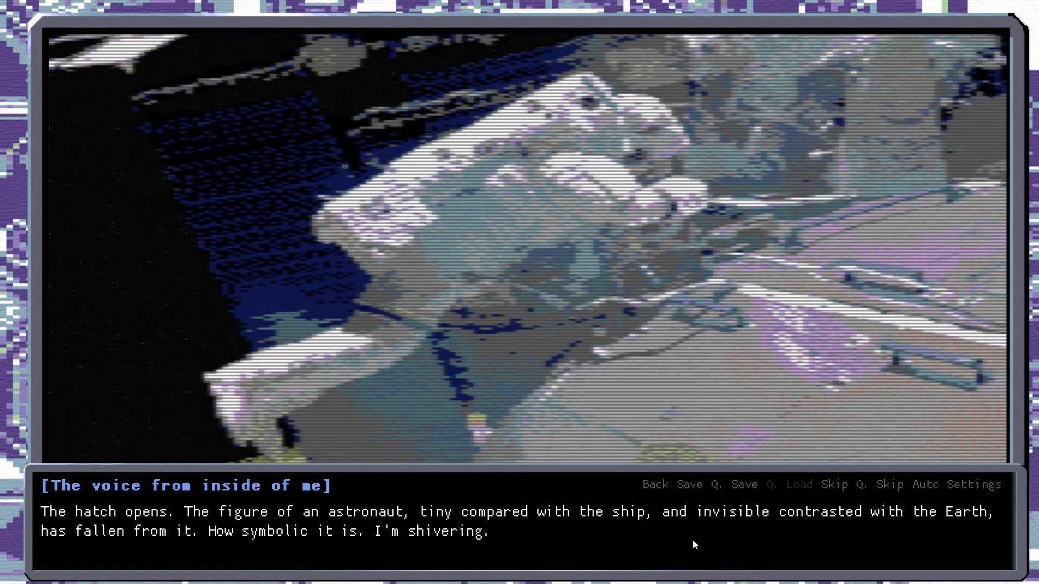
pyautogui.moveTo(563, 522)
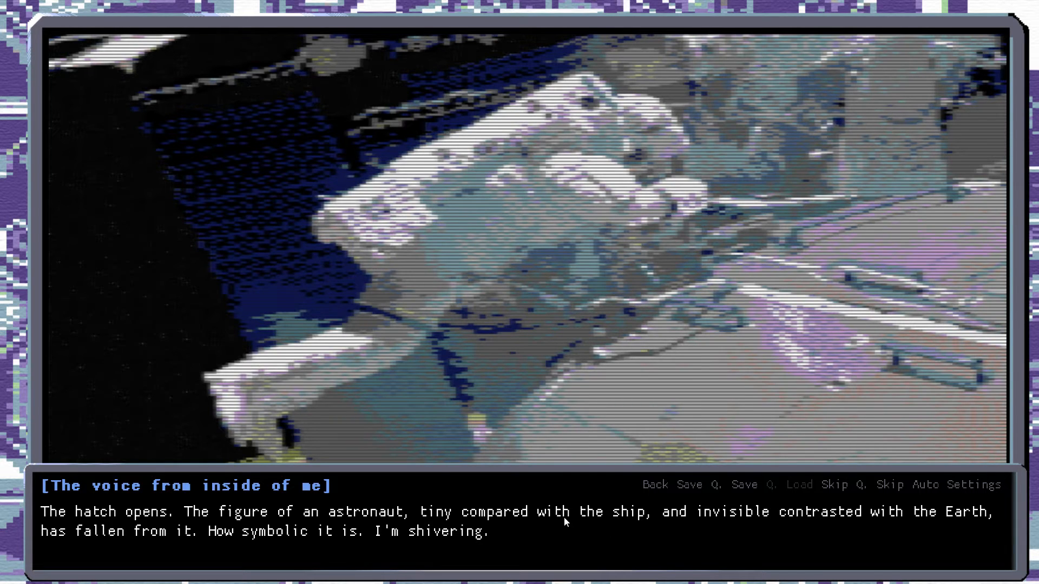
# Advance through the hatch opening, space monkey and launch center voices to the sad-monkey line
pyautogui.click(519, 510)
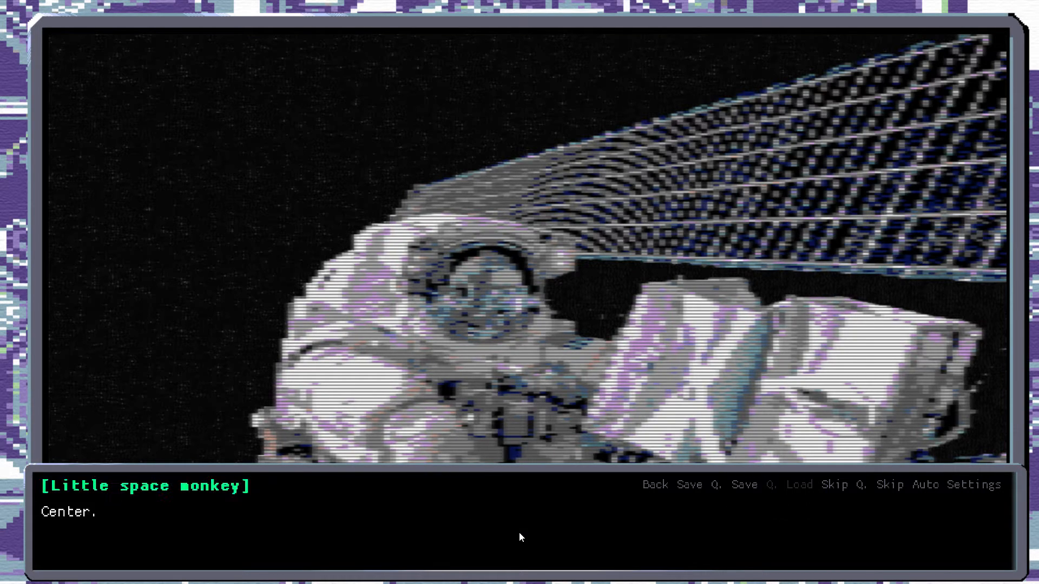
pyautogui.click(519, 519)
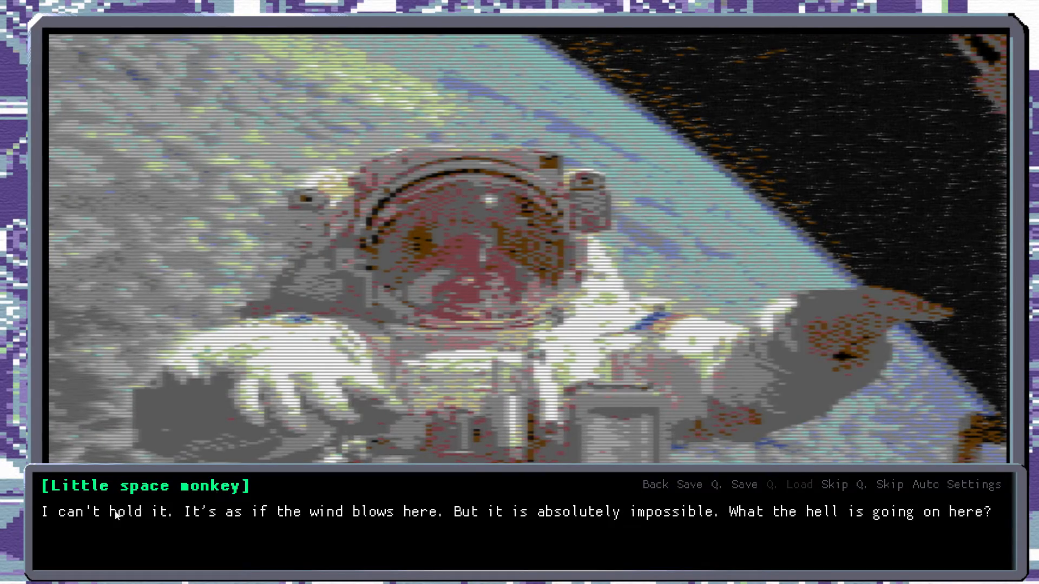
pyautogui.moveTo(285, 536)
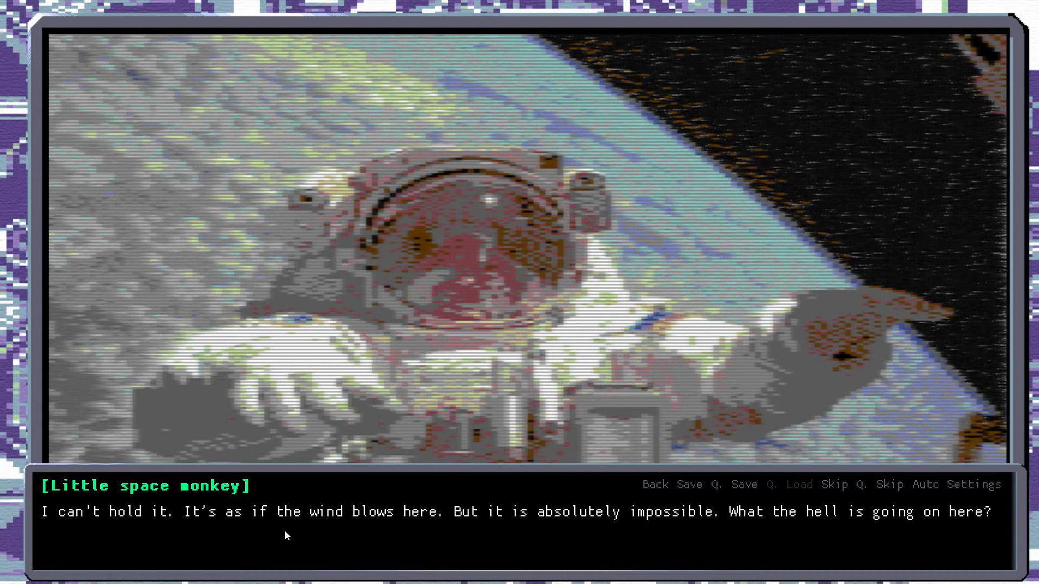
pyautogui.moveTo(506, 532)
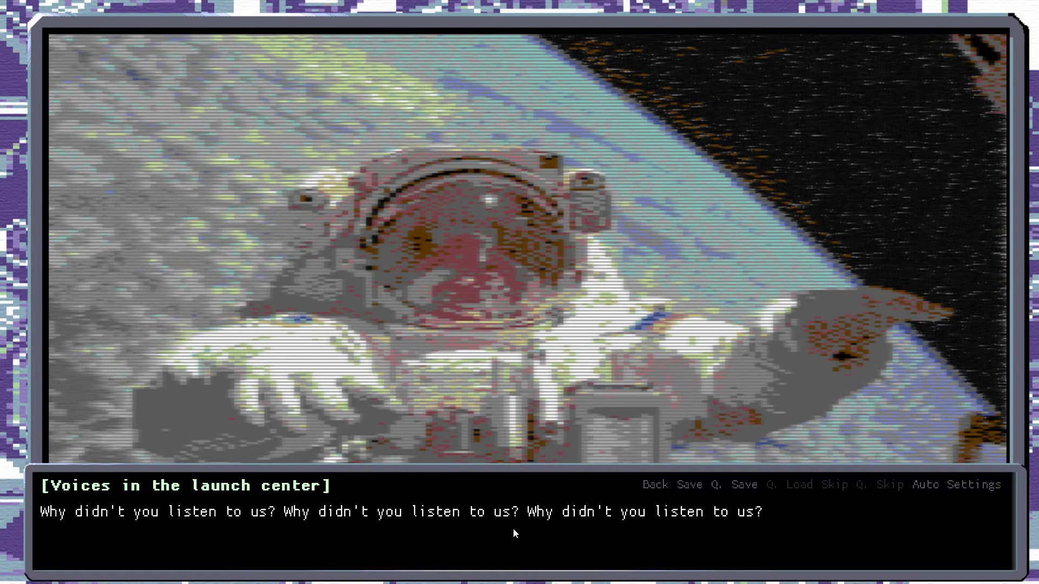
pyautogui.click(517, 518)
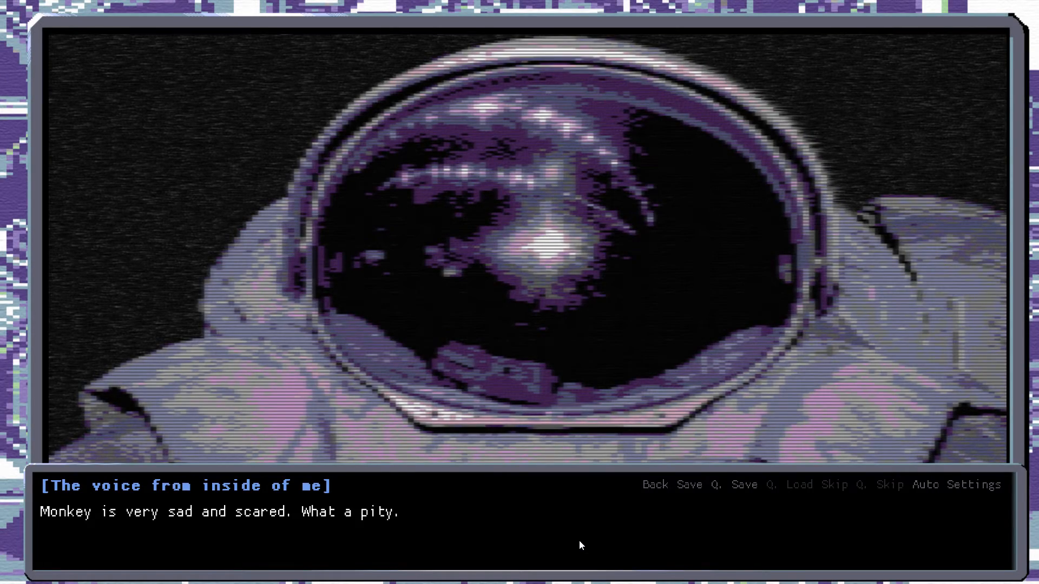
# Move past the sad monkey line so the voice muses about a strangely real dream
pyautogui.click(580, 543)
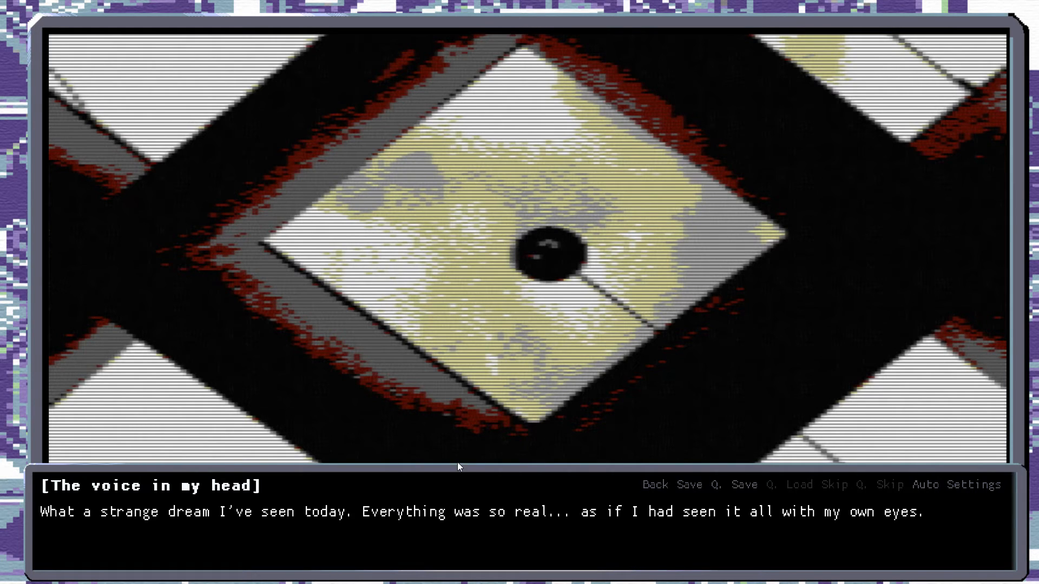
# Advance past the dream reflection to the morning mail-checking scene
pyautogui.click(457, 494)
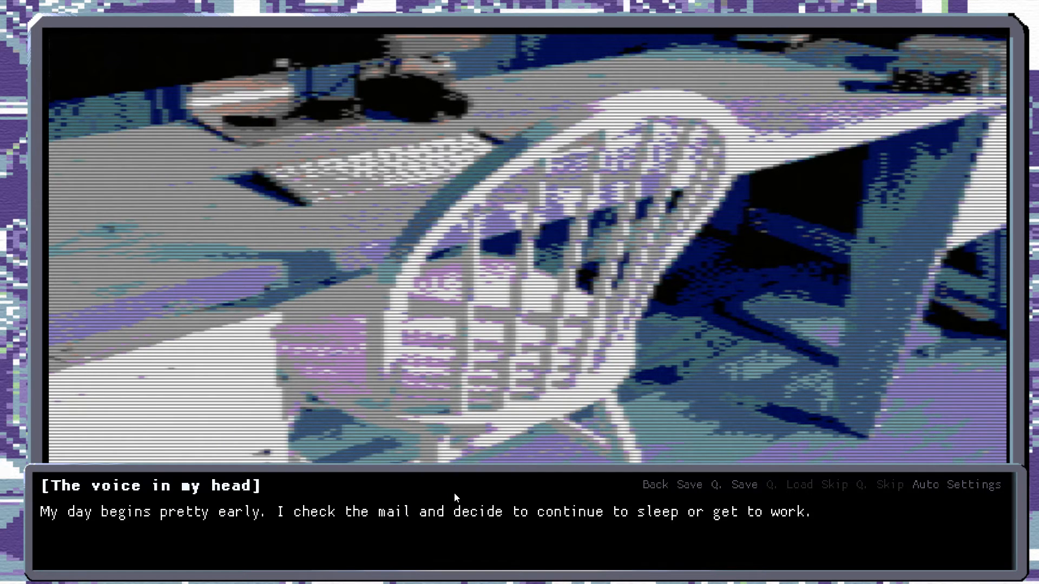
# Read through the morning routine, needing money and remembered names to the old screen's waves
pyautogui.click(452, 513)
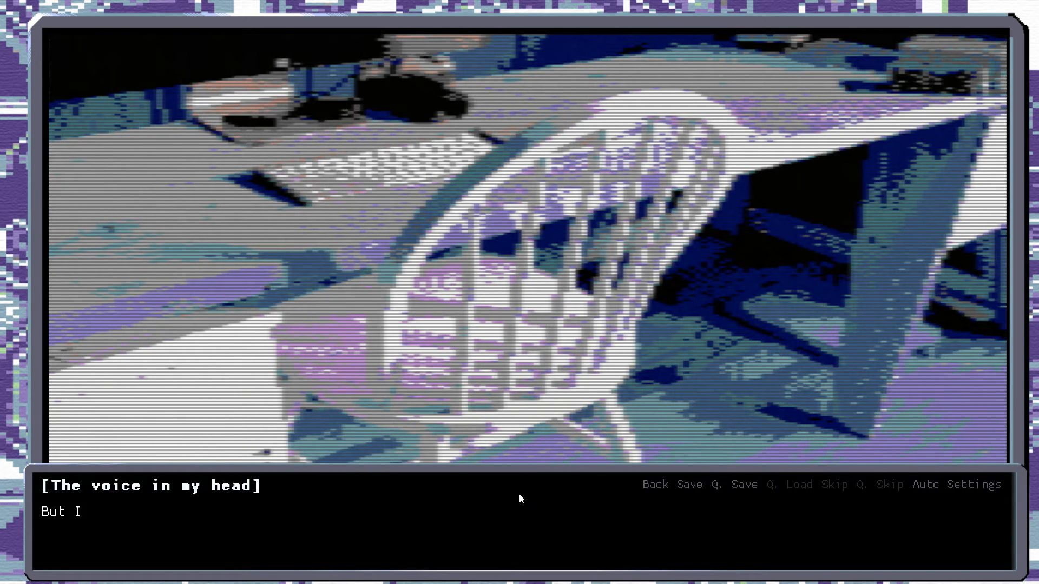
pyautogui.click(519, 499)
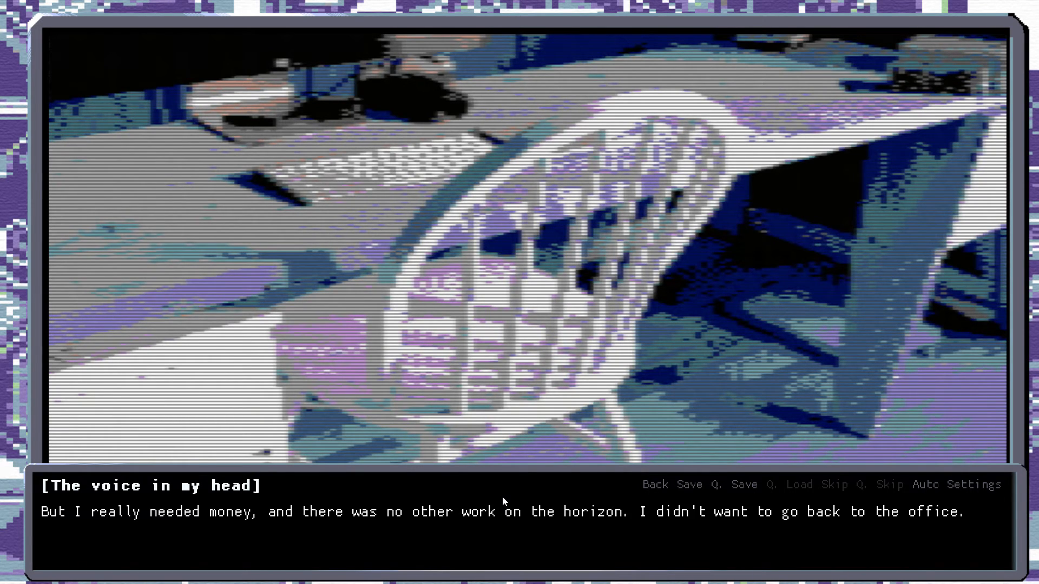
pyautogui.click(503, 501)
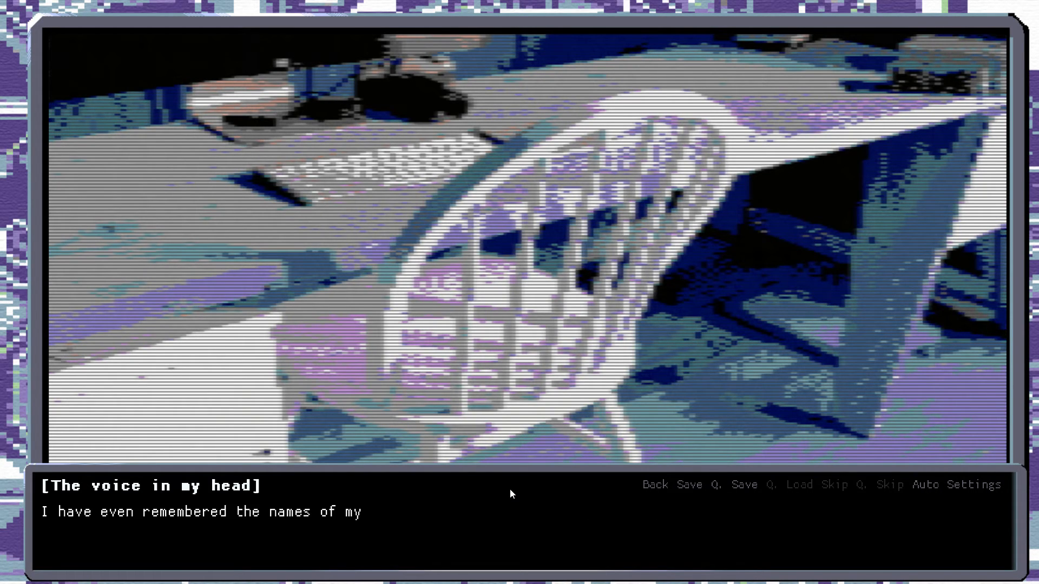
pyautogui.click(510, 493)
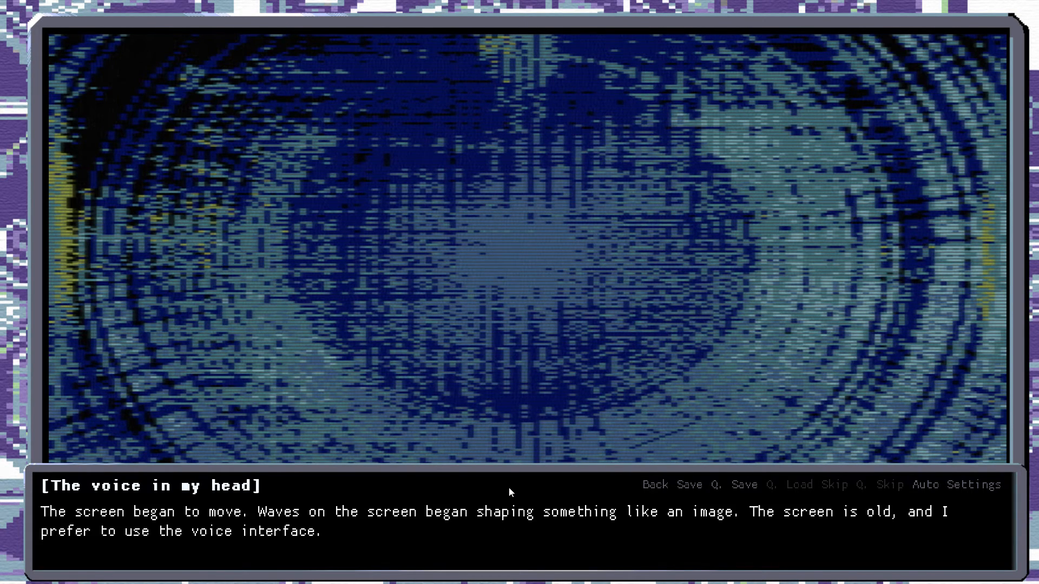
pyautogui.moveTo(575, 484)
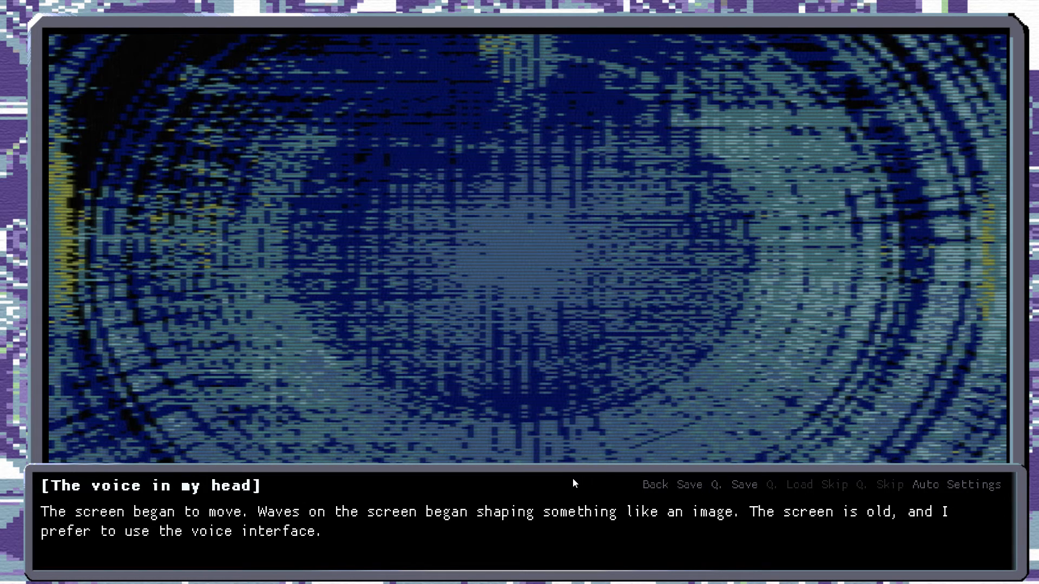
pyautogui.moveTo(652, 478)
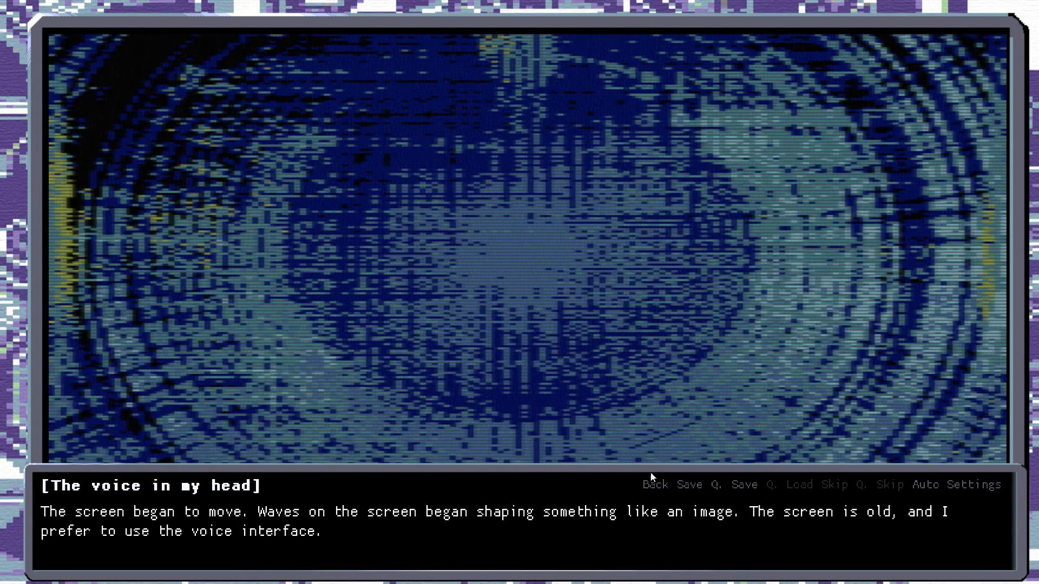
pyautogui.moveTo(586, 505)
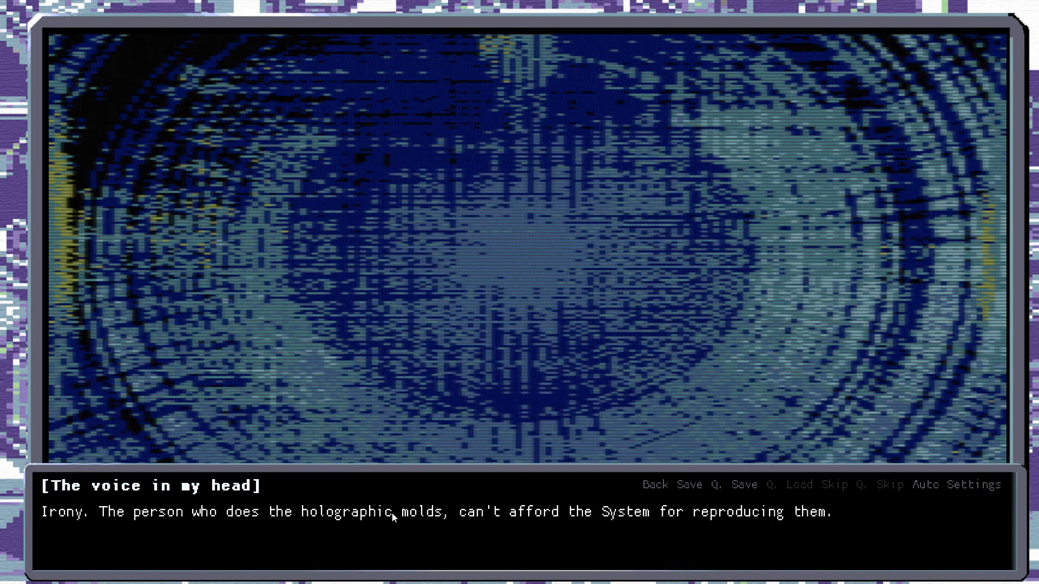
pyautogui.moveTo(537, 518)
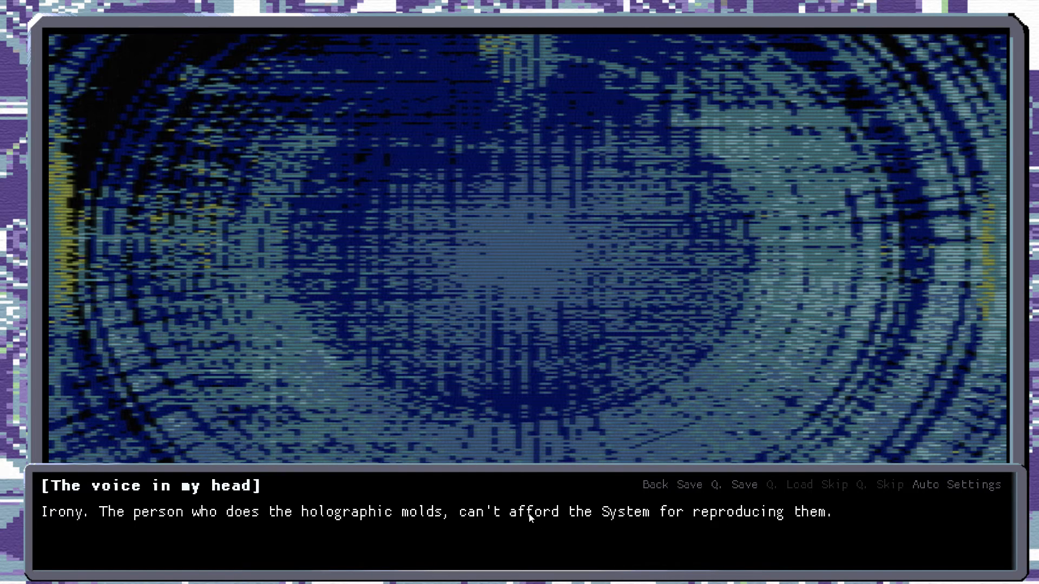
# Continue past the holographic molds and contract lines to the no-external-sender report
pyautogui.click(519, 508)
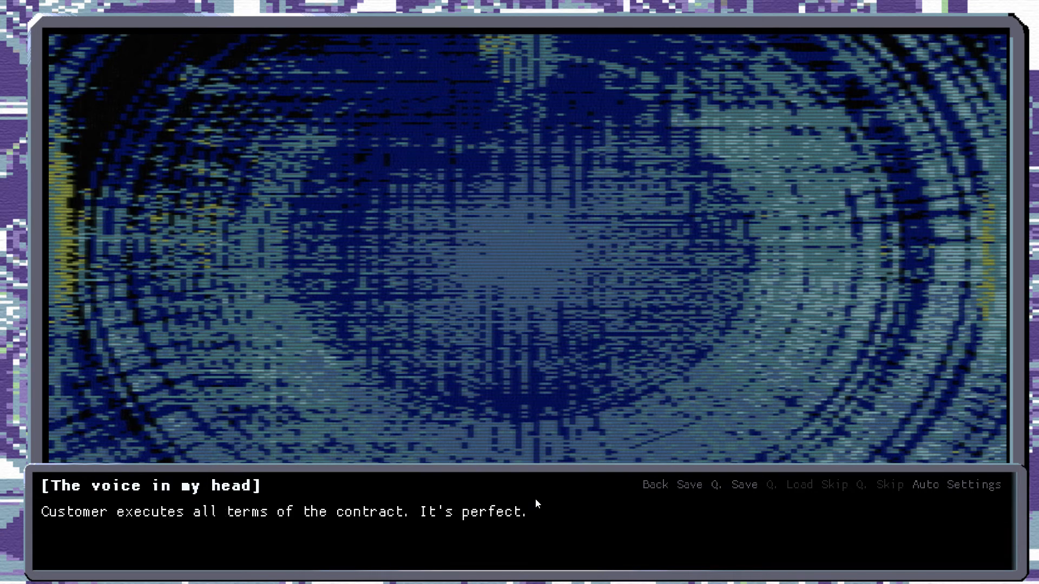
pyautogui.click(518, 503)
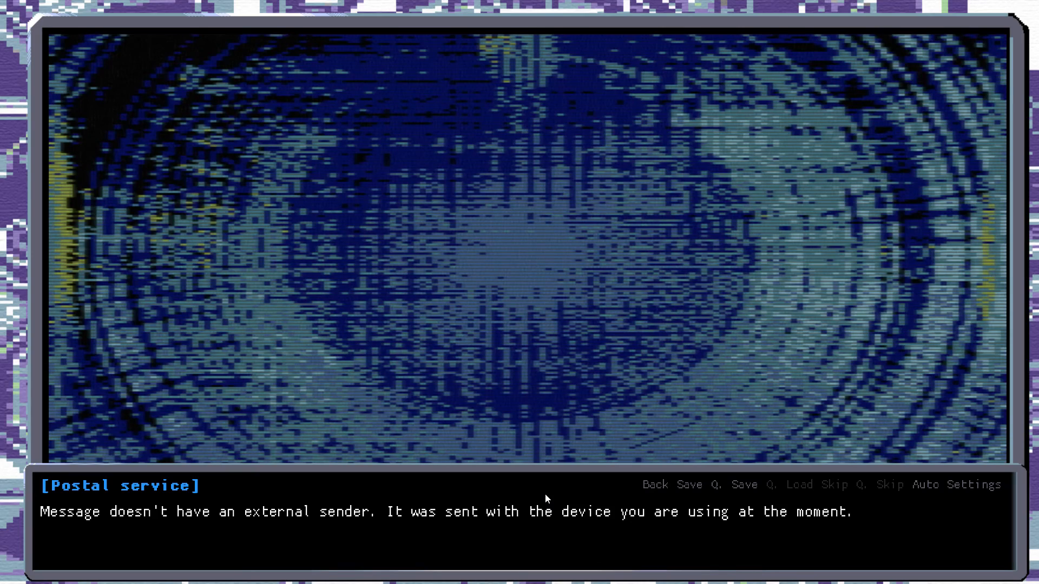
# Advance past the postal service notice and error code to the self-destructive message line
pyautogui.click(543, 512)
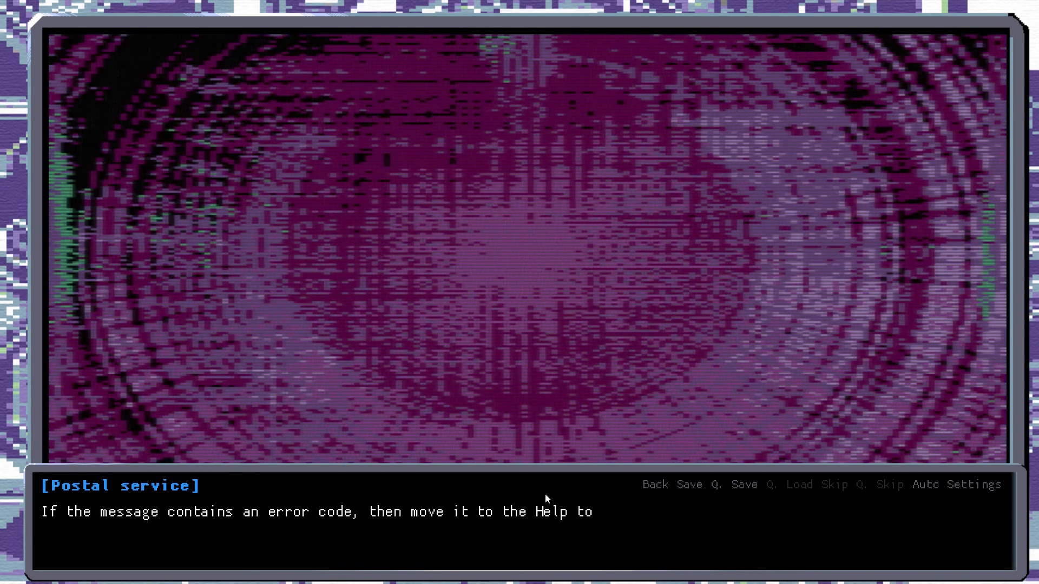
pyautogui.click(519, 511)
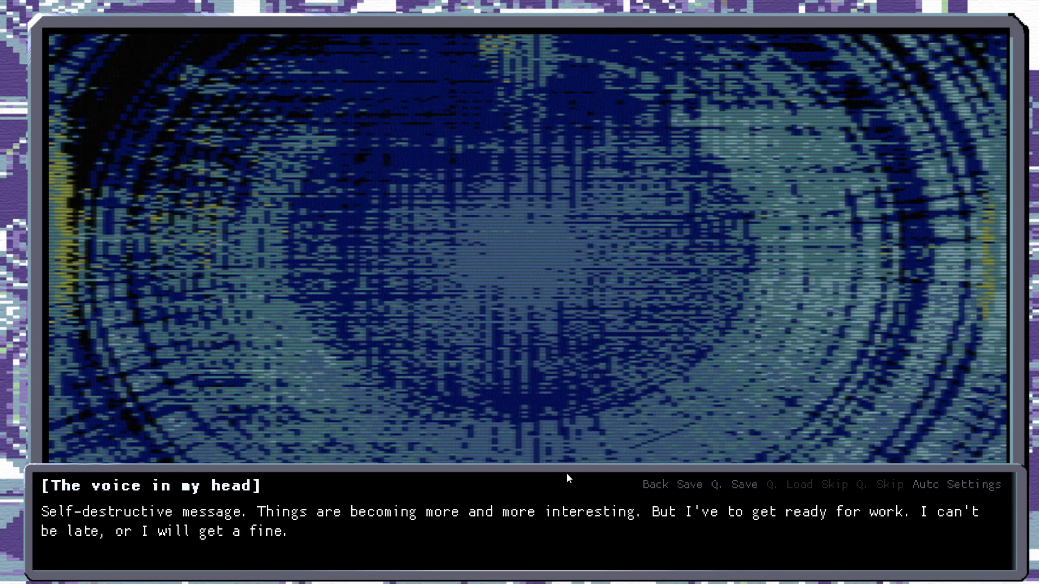
pyautogui.moveTo(568, 476)
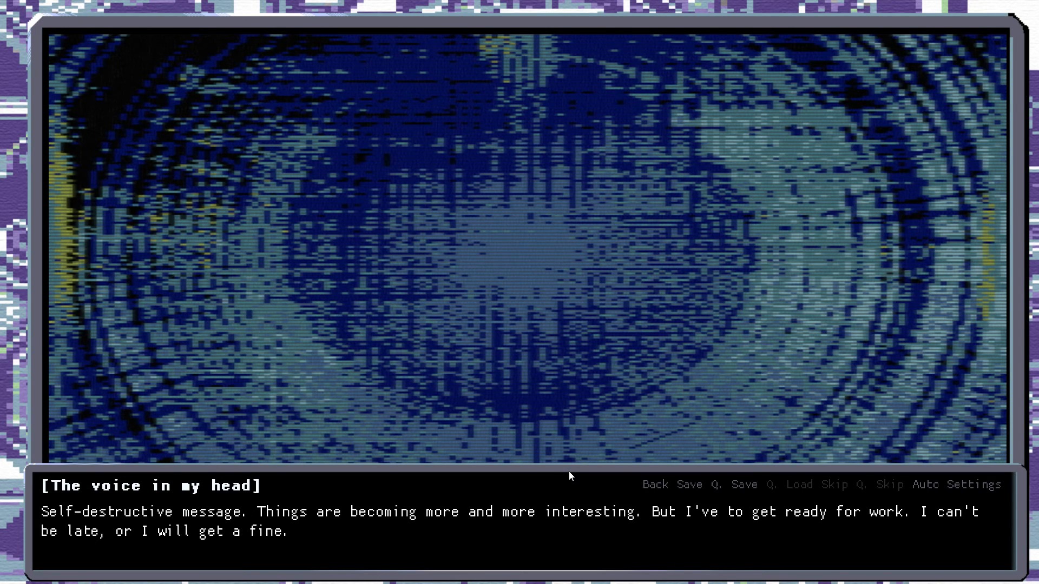
# Continue past the self-destructive message until the go home / go for a walk choice appears
pyautogui.click(563, 477)
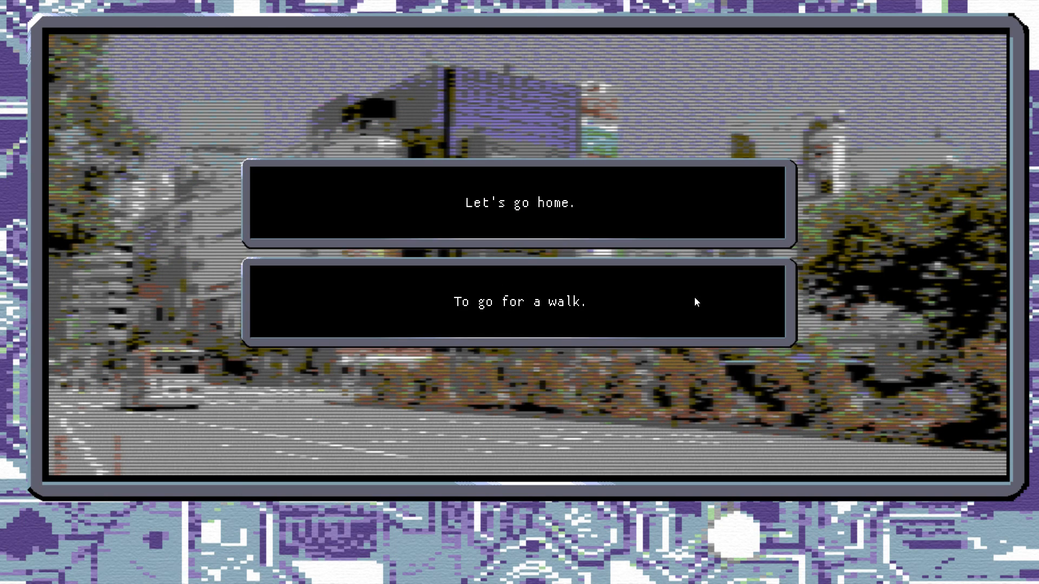
pyautogui.moveTo(707, 455)
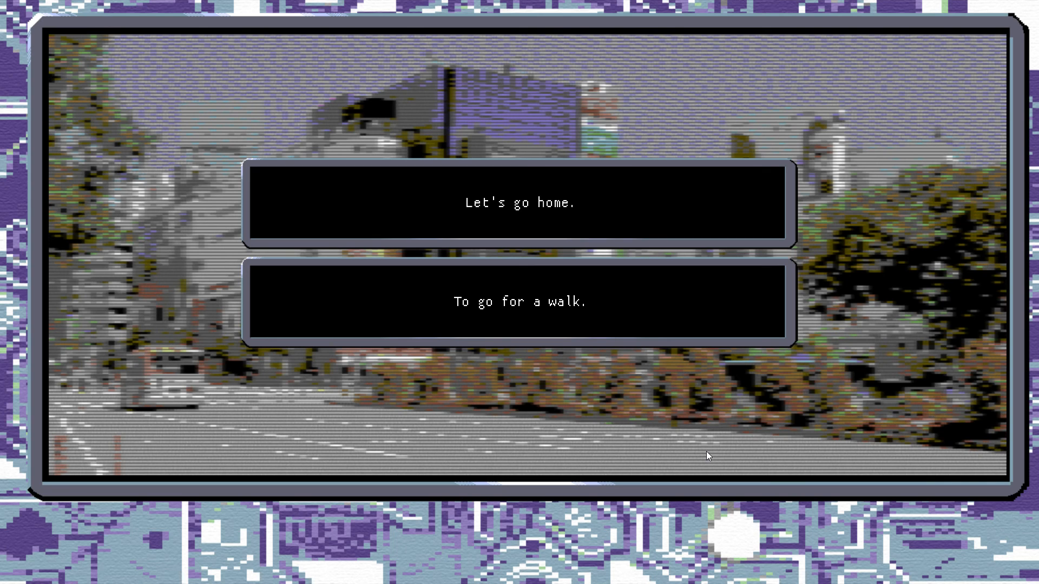